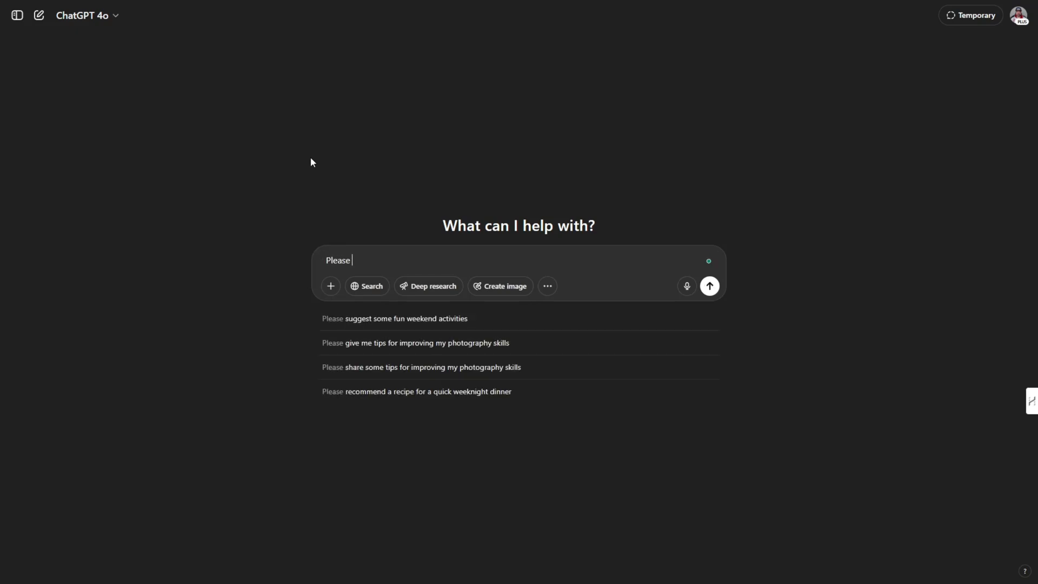
Step: Complete the prompt as "Please write it down" and send it with the photos
{"action": "type", "text": "write it down"}
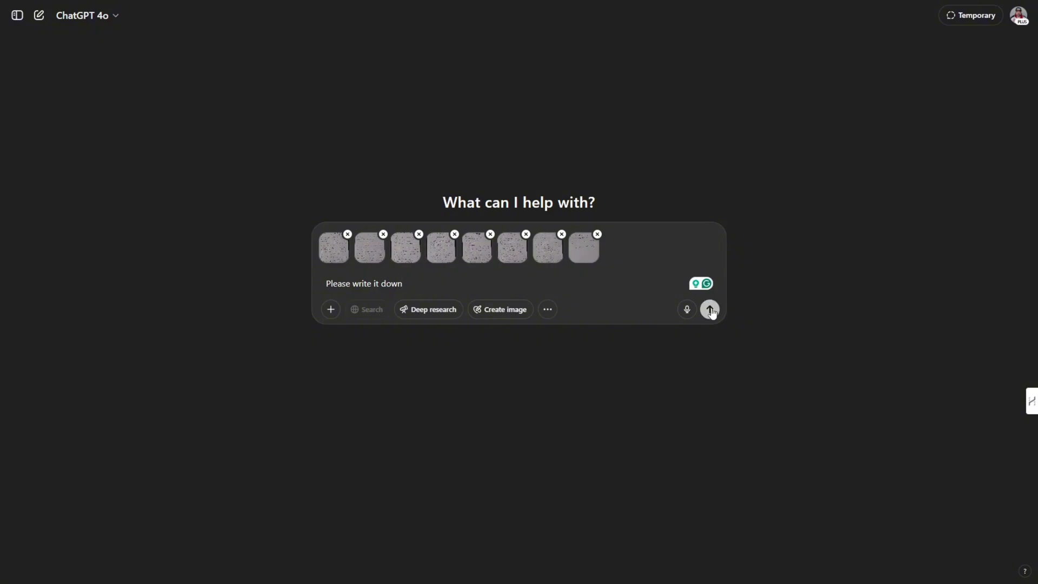
{"action": "left_click", "coordinate": [708, 310]}
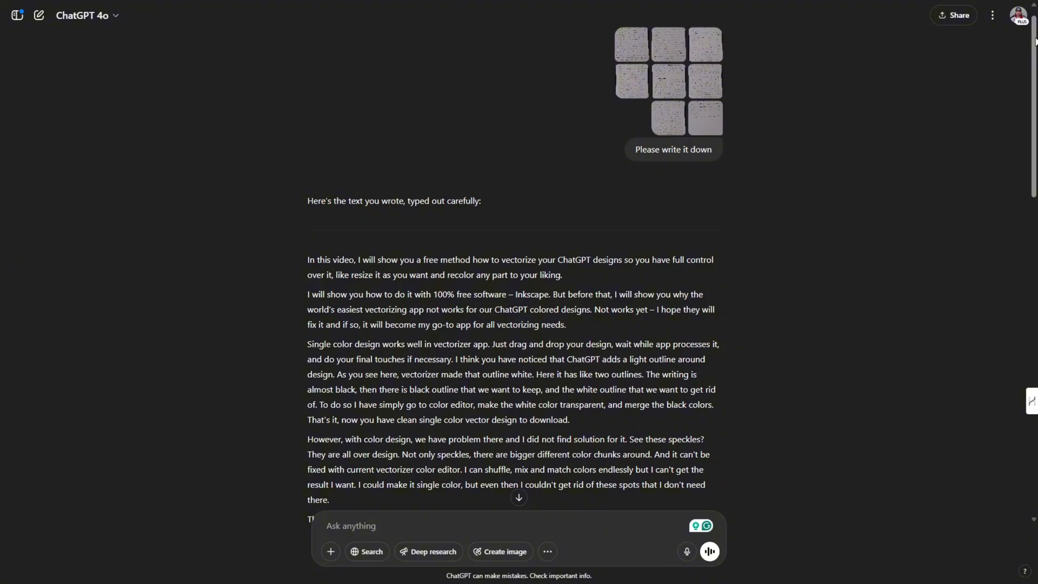
Step: Scroll through the typed transcription to its closing "Hope this was helpful for you!" line
{"action": "scroll", "scroll_direction": "down", "scroll_amount": 3}
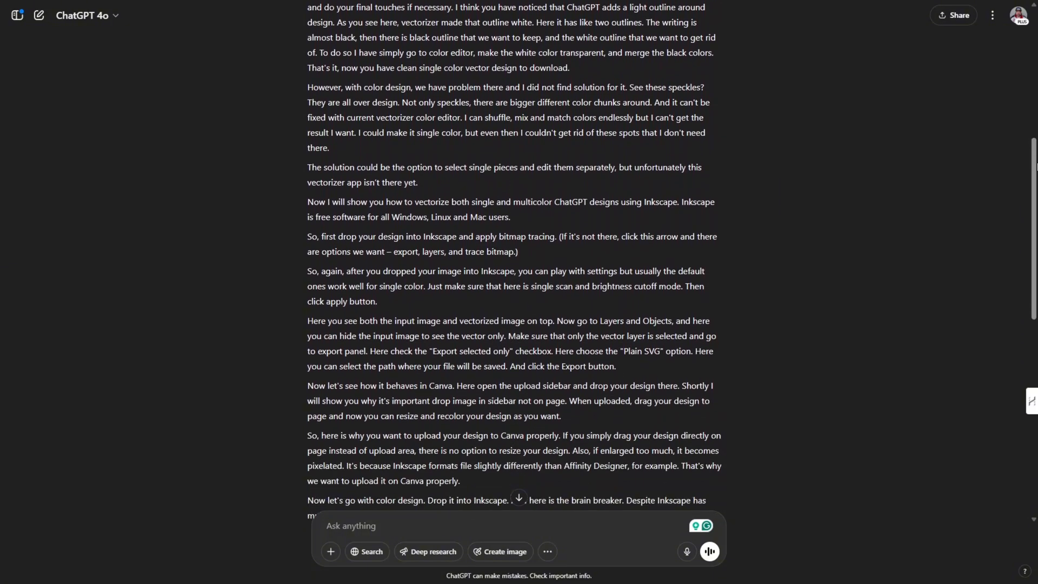
{"action": "scroll", "scroll_direction": "down", "scroll_amount": 3}
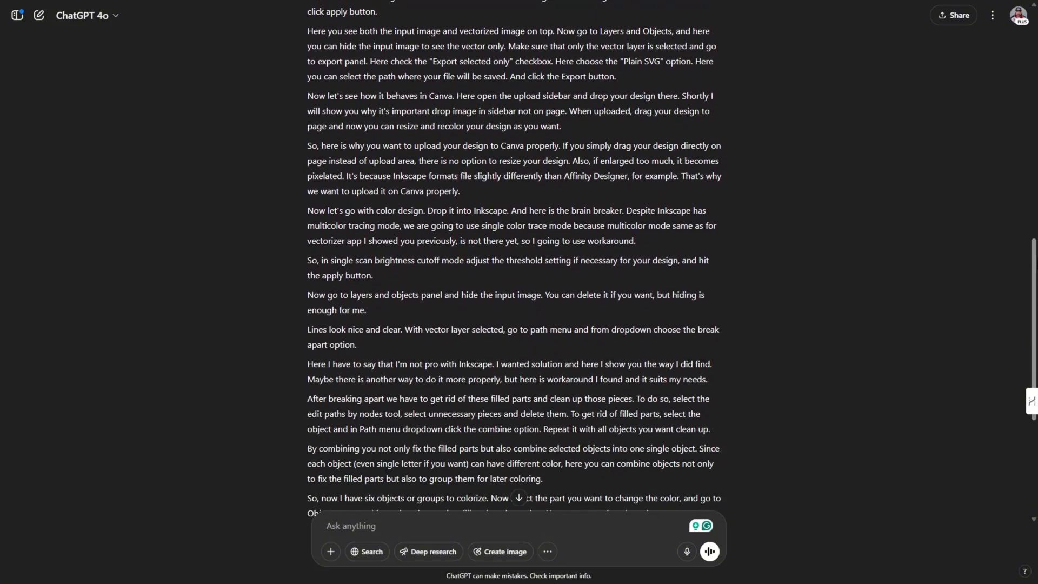
{"action": "scroll", "scroll_direction": "down", "scroll_amount": 3}
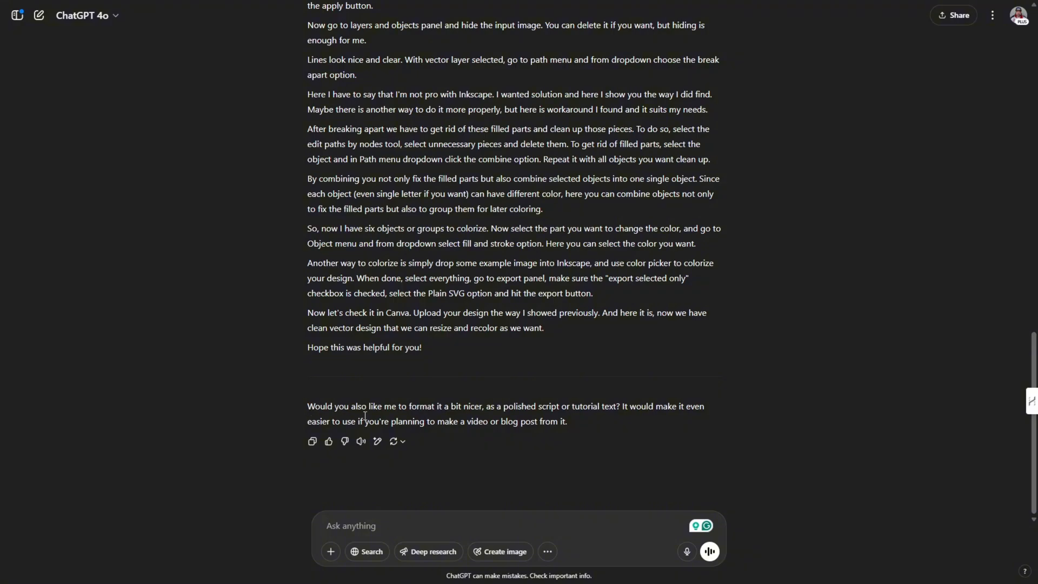
{"action": "mouse_move", "coordinate": [527, 439]}
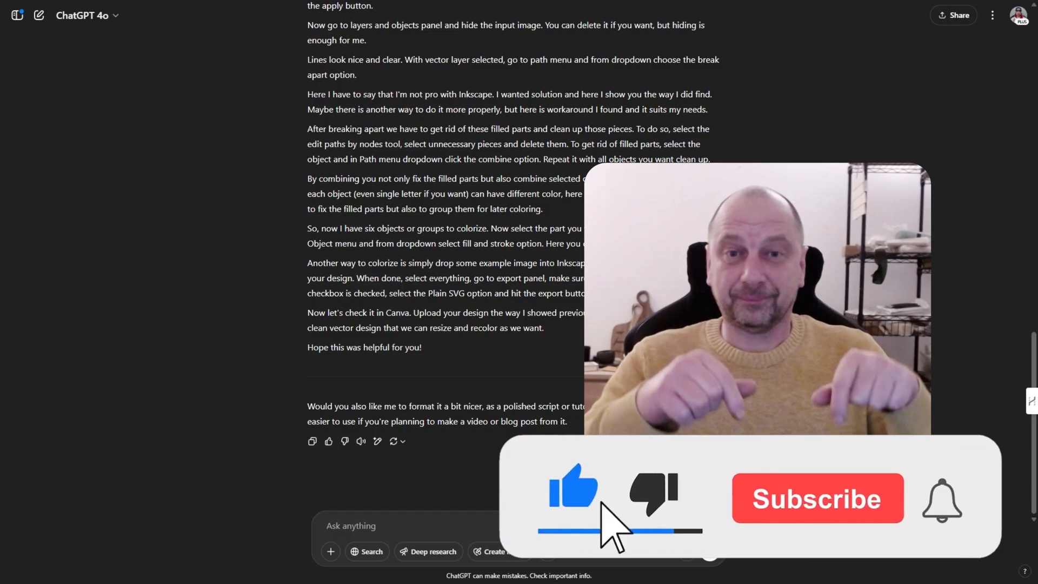
{"action": "left_click", "coordinate": [816, 498]}
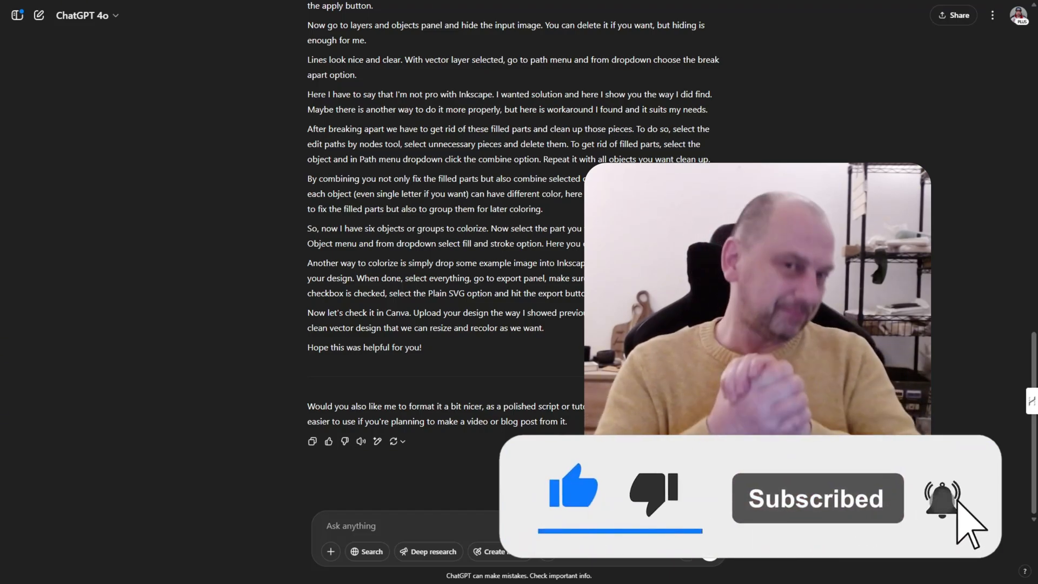